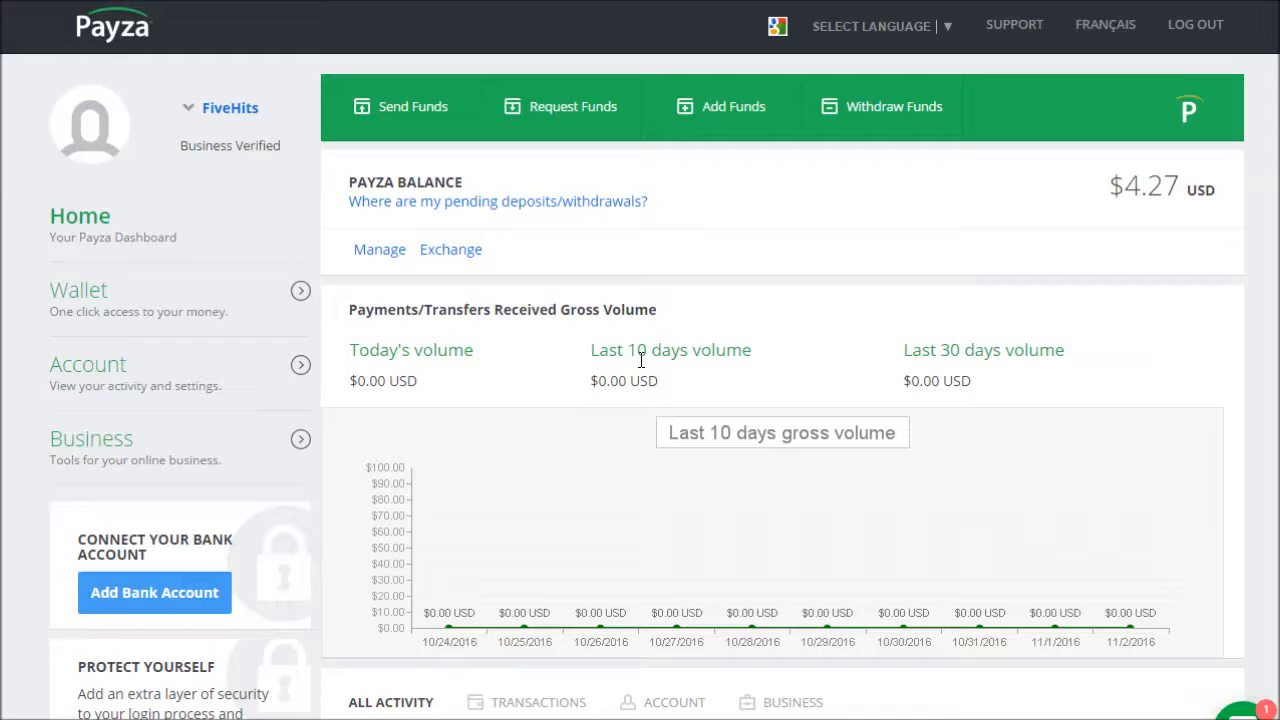
{"action": "mouse_move", "coordinate": [212, 482]}
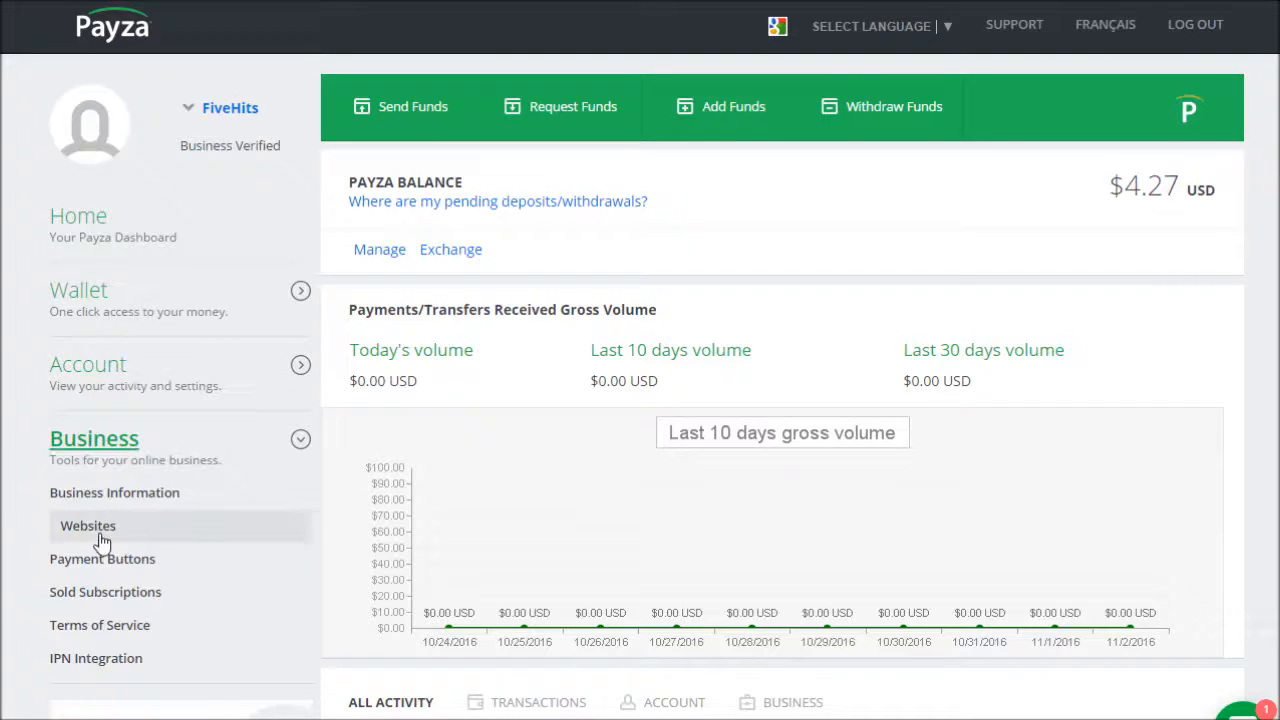
{"action": "mouse_move", "coordinate": [96, 478]}
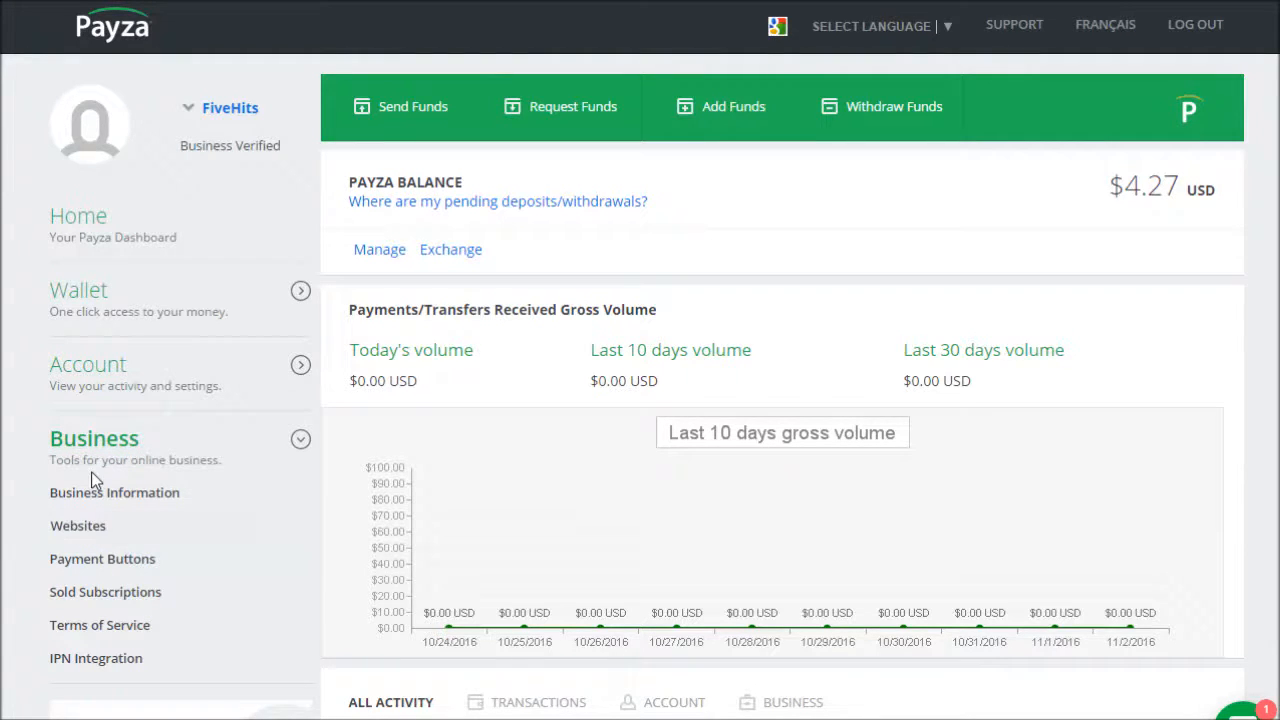
- Show the submitted Websites list with fivehits.com approved as FiveHits
{"action": "left_click", "coordinate": [78, 524]}
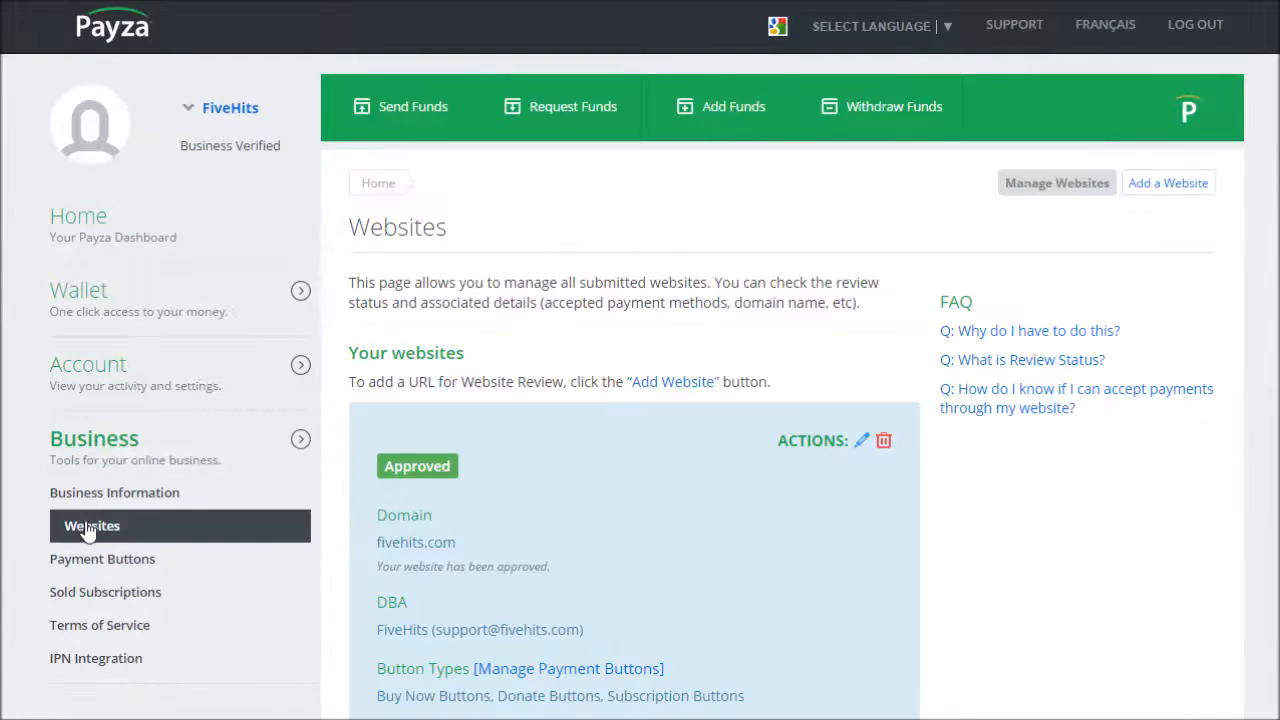
{"action": "mouse_move", "coordinate": [604, 342]}
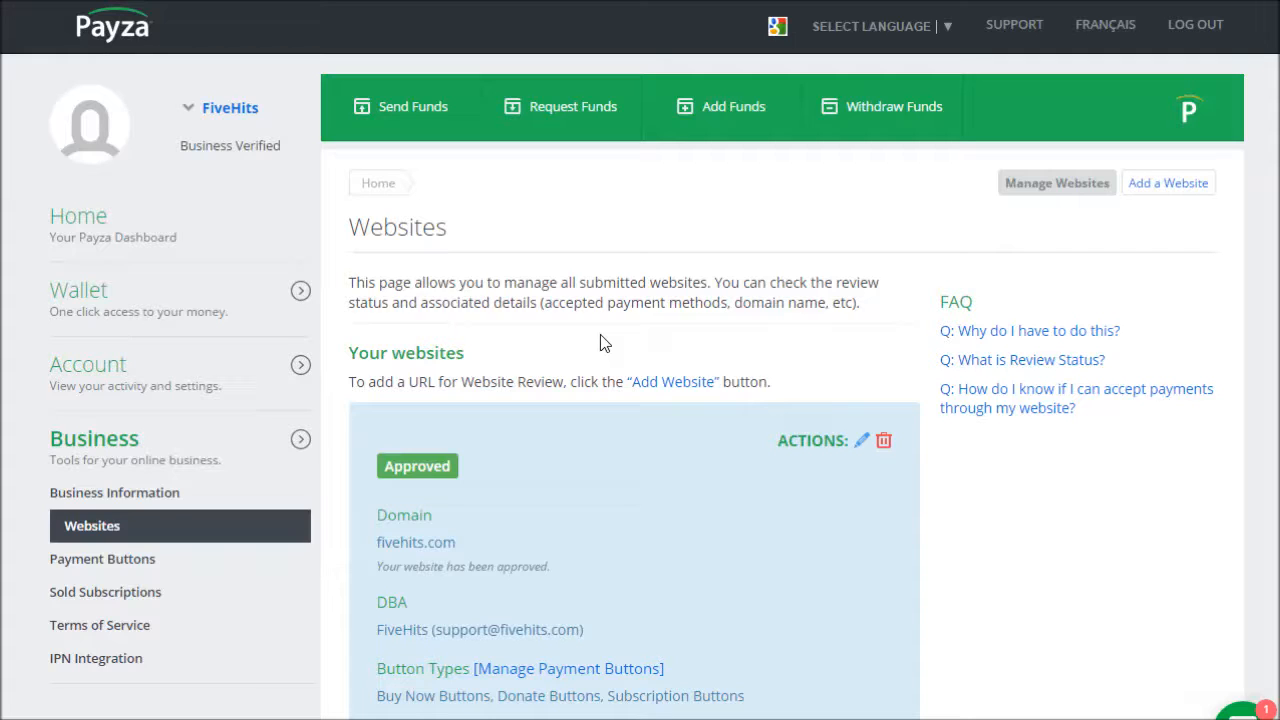
{"action": "mouse_move", "coordinate": [520, 370]}
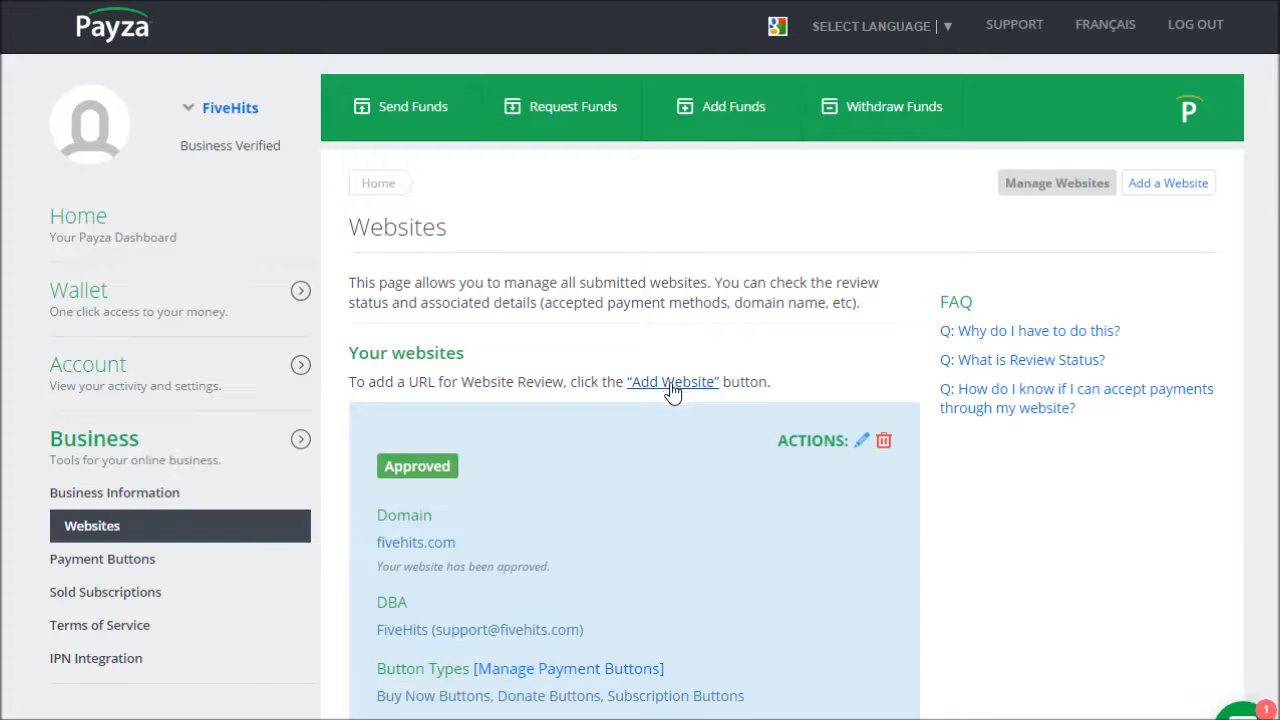
{"action": "mouse_move", "coordinate": [672, 360]}
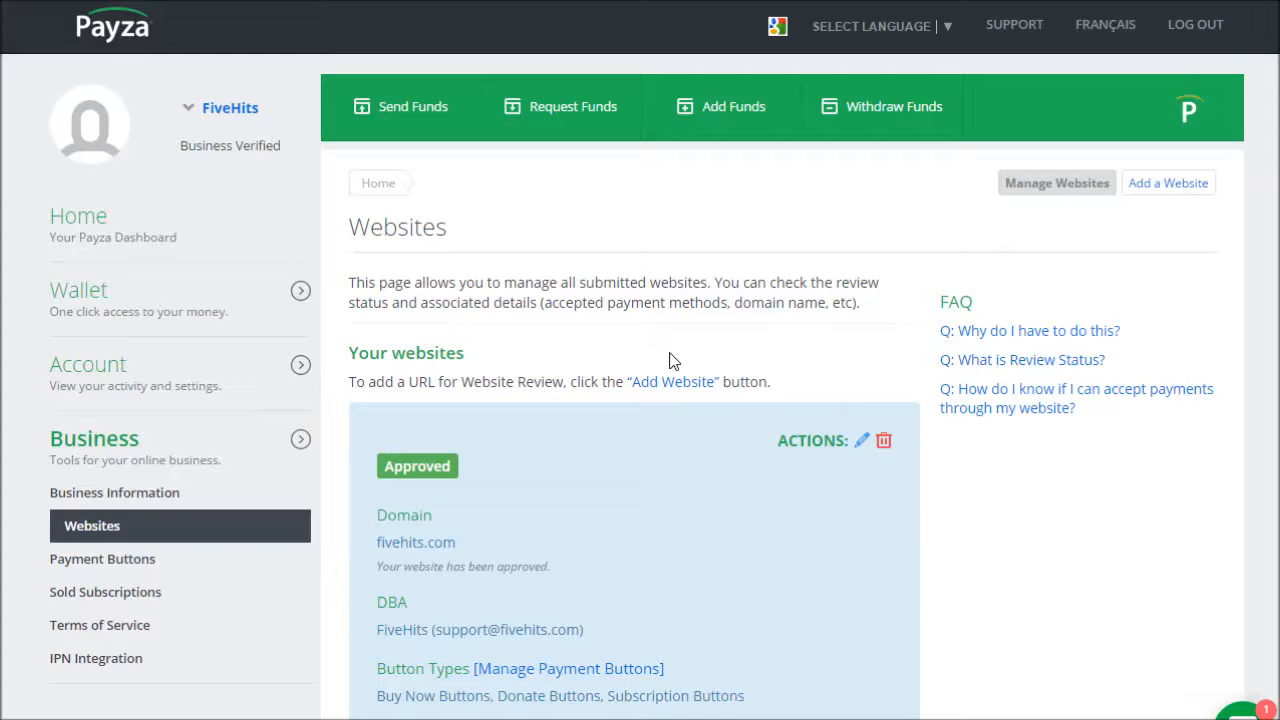
{"action": "mouse_move", "coordinate": [110, 658]}
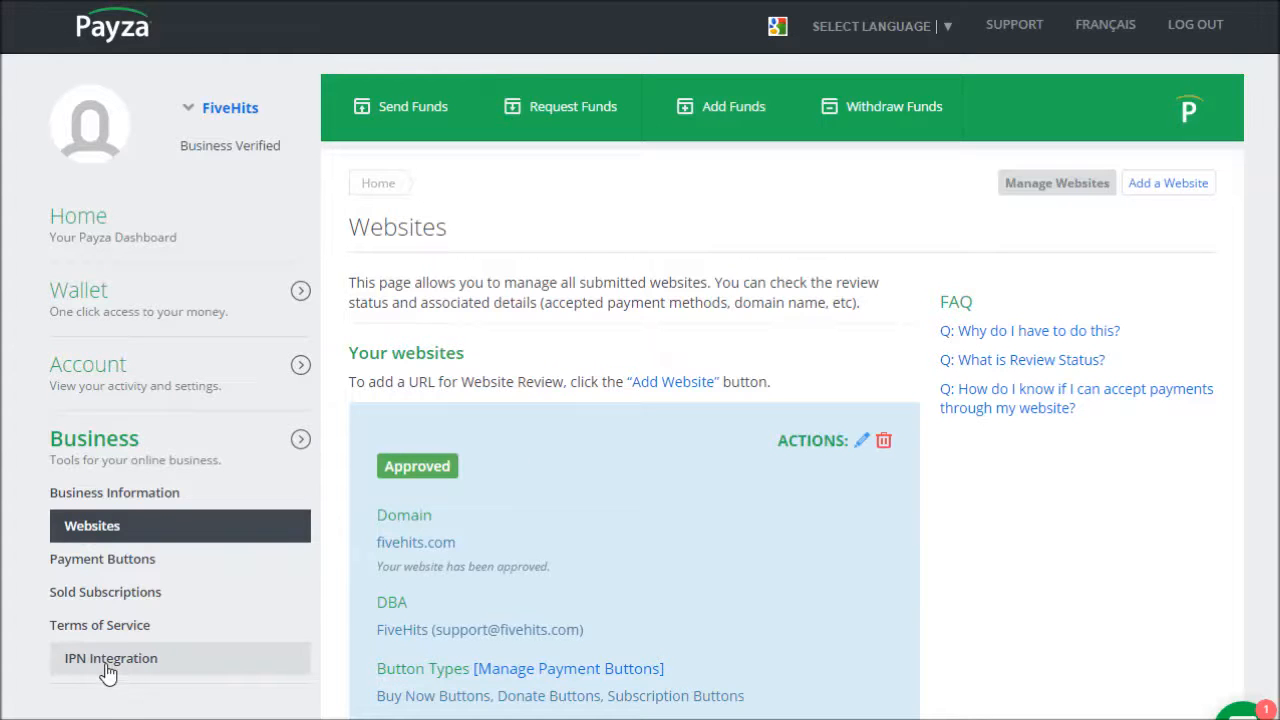
- Go to IPN Integration and set the FiveHits IPN status to Enabled
{"action": "left_click", "coordinate": [110, 658]}
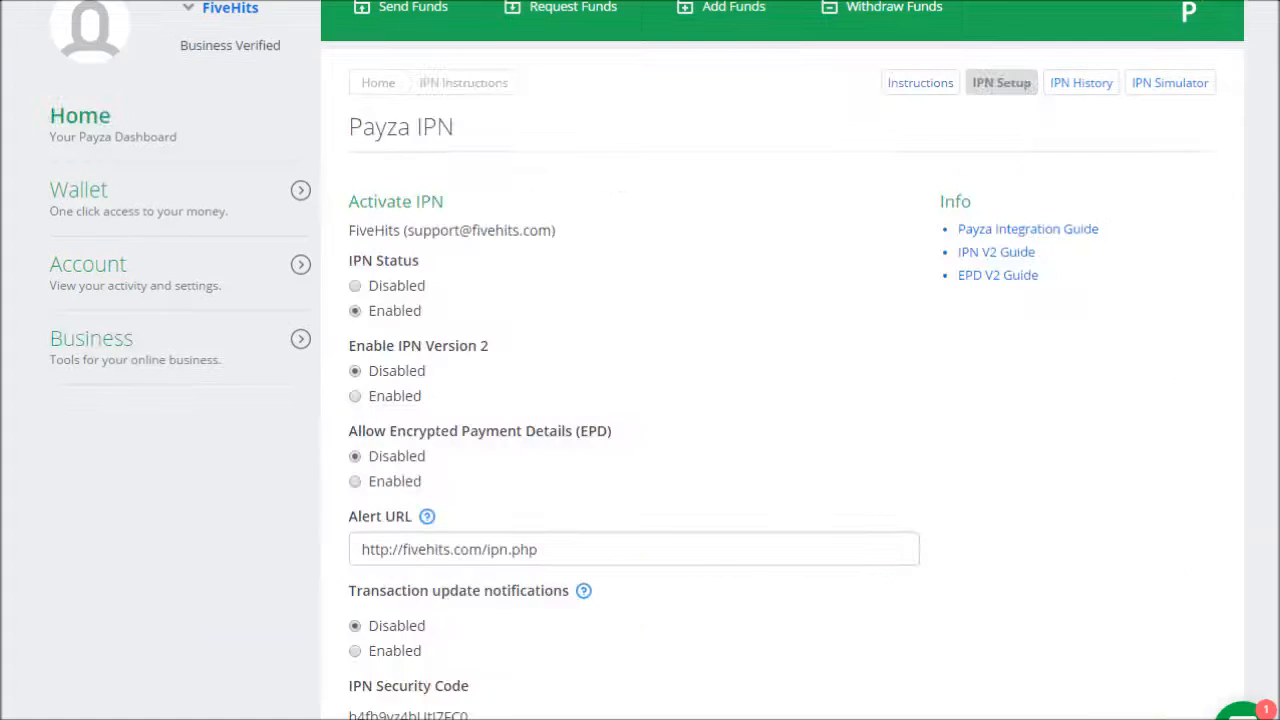
{"action": "mouse_move", "coordinate": [612, 248]}
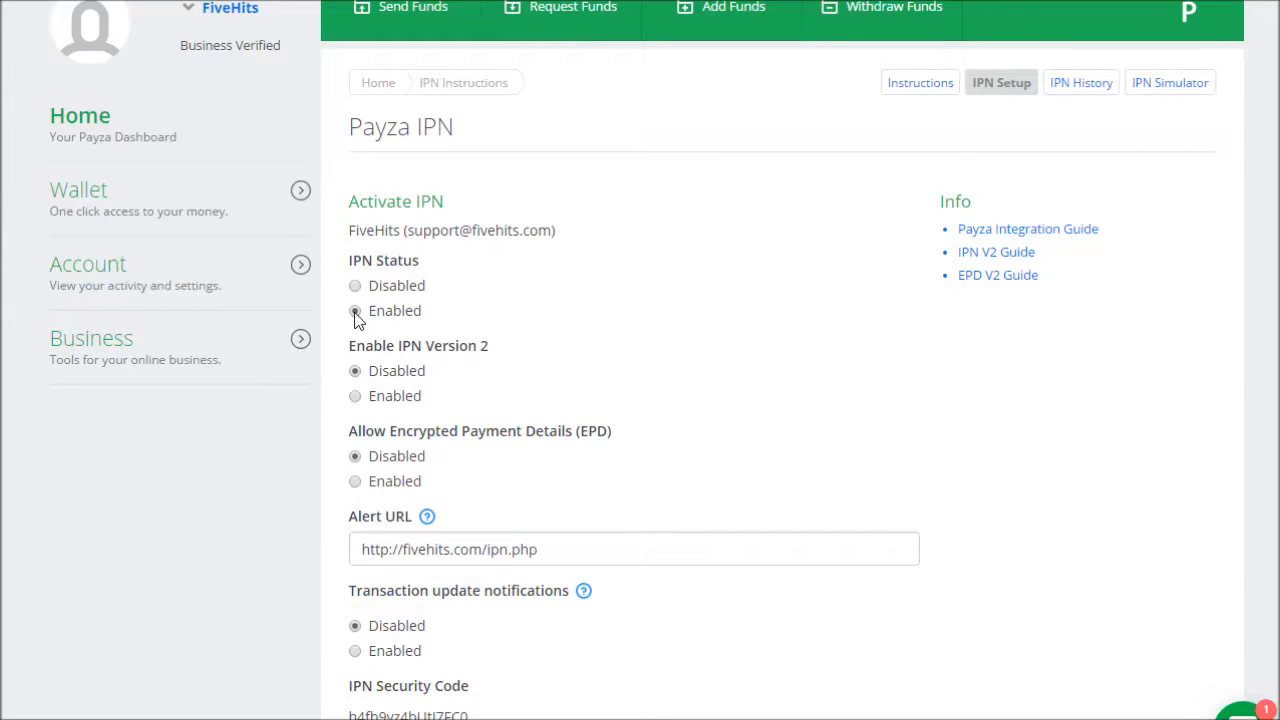
{"action": "left_click", "coordinate": [356, 312]}
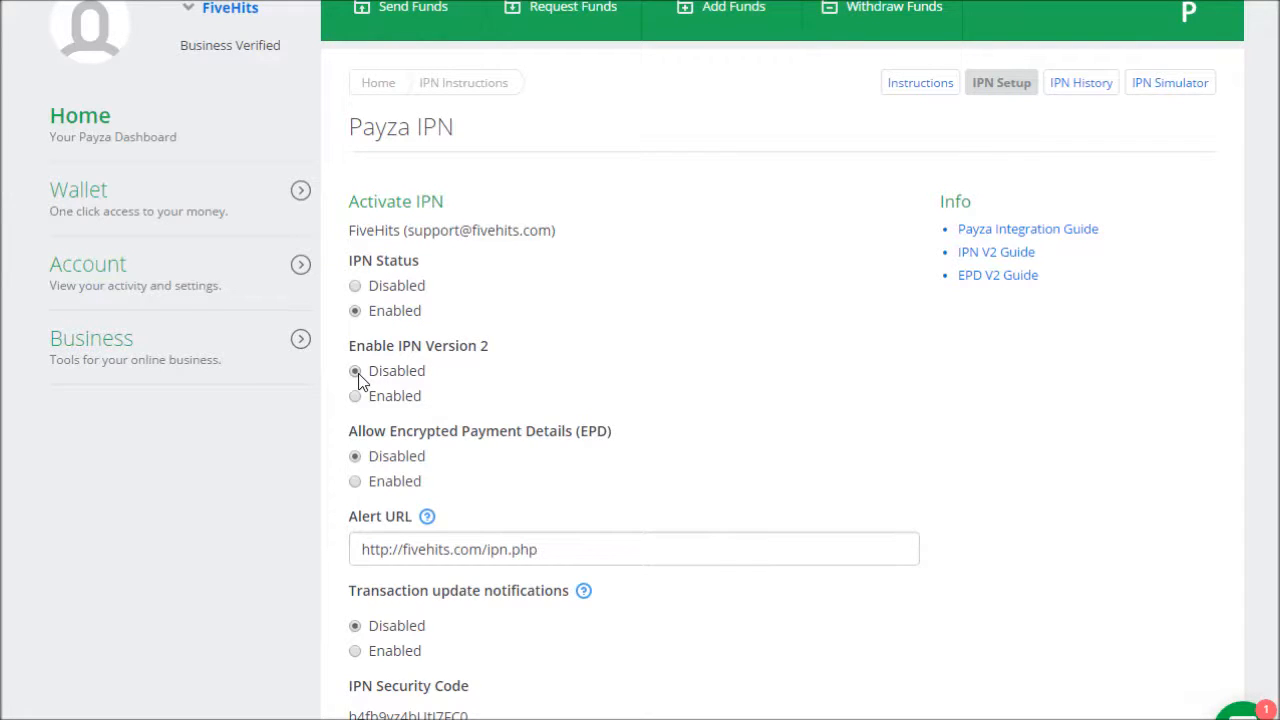
{"action": "mouse_move", "coordinate": [396, 442]}
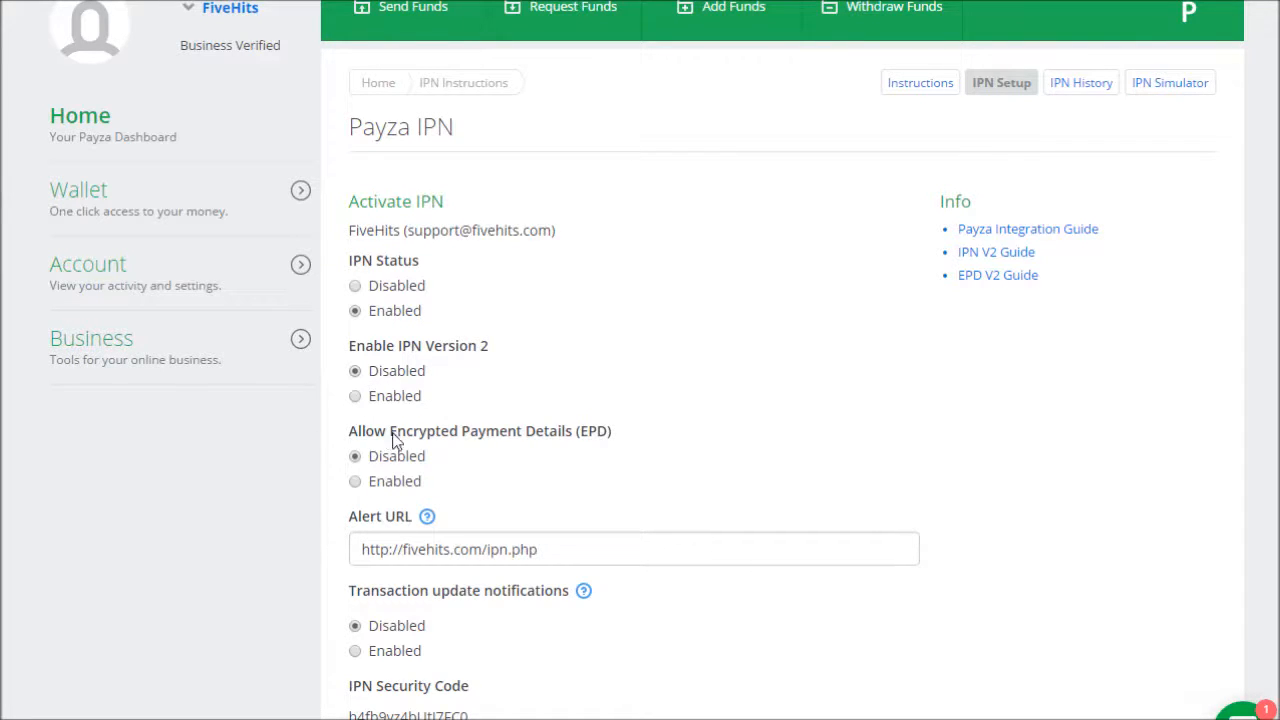
{"action": "mouse_move", "coordinate": [484, 442]}
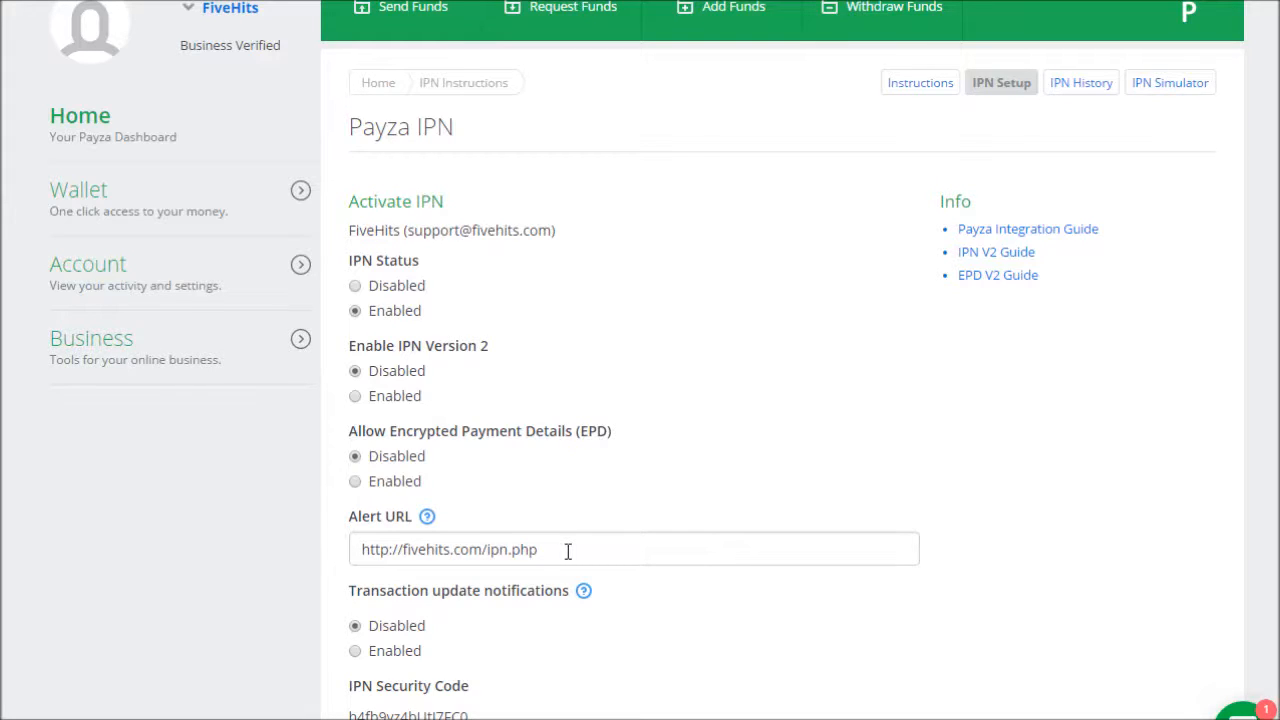
{"action": "mouse_move", "coordinate": [448, 608]}
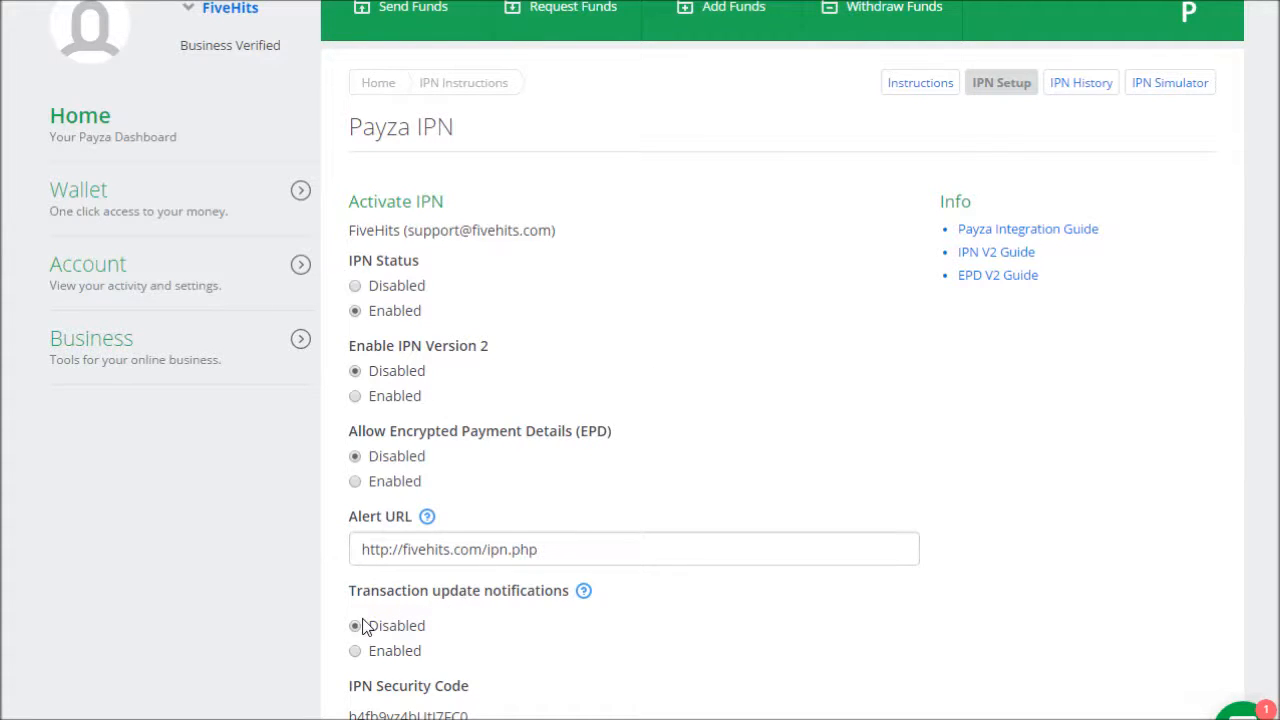
- Select the IPN security code on the Payza setup page for copying
{"action": "scroll", "scroll_direction": "down", "scroll_amount": 3}
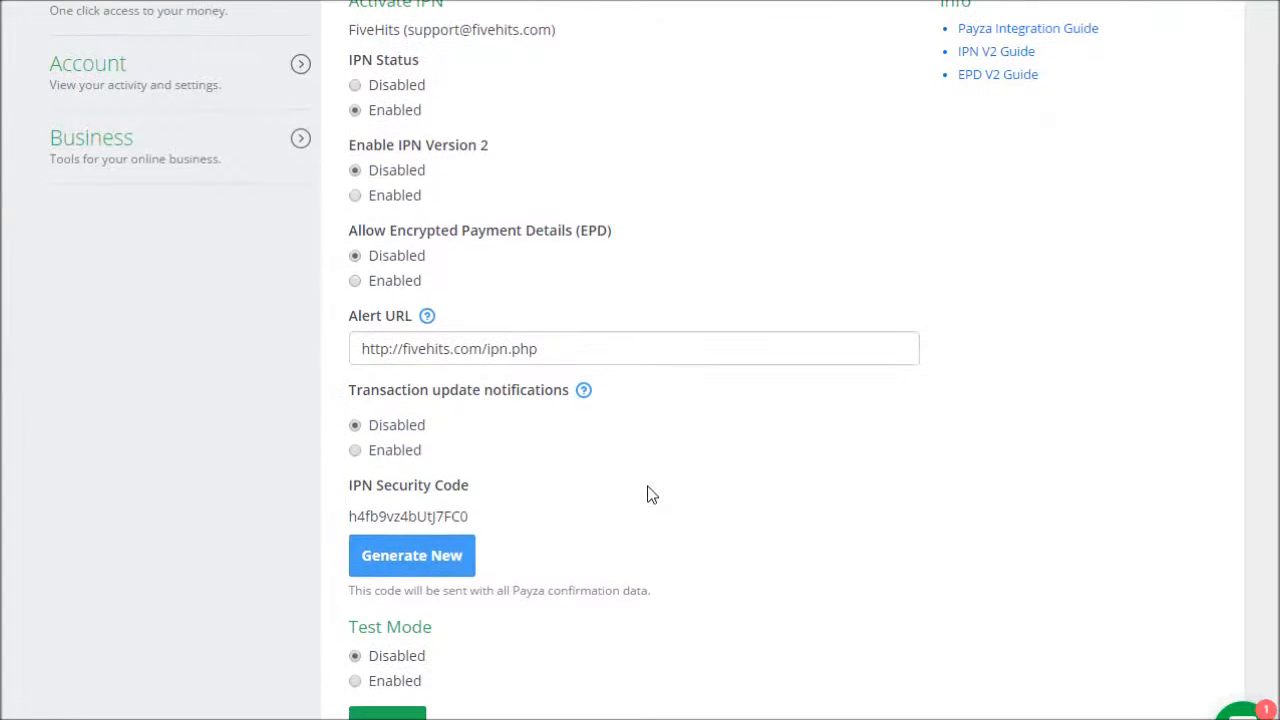
{"action": "scroll", "scroll_direction": "down", "scroll_amount": 3}
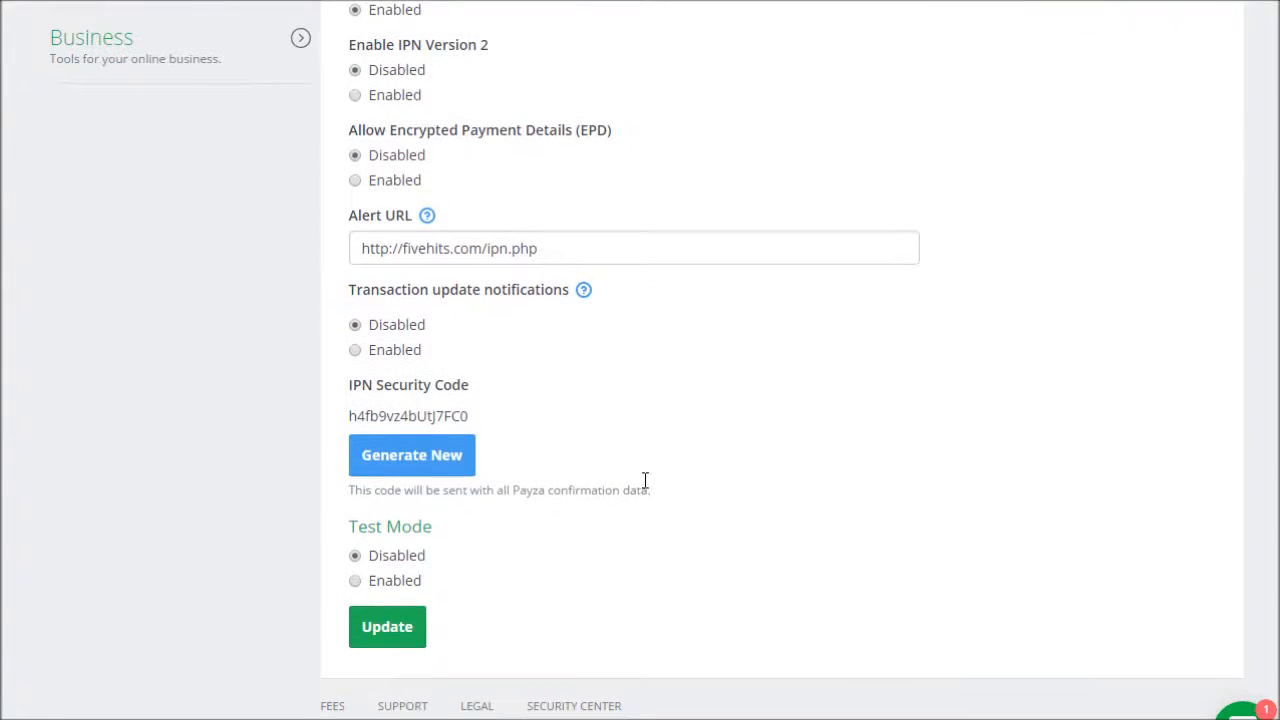
{"action": "mouse_move", "coordinate": [384, 384]}
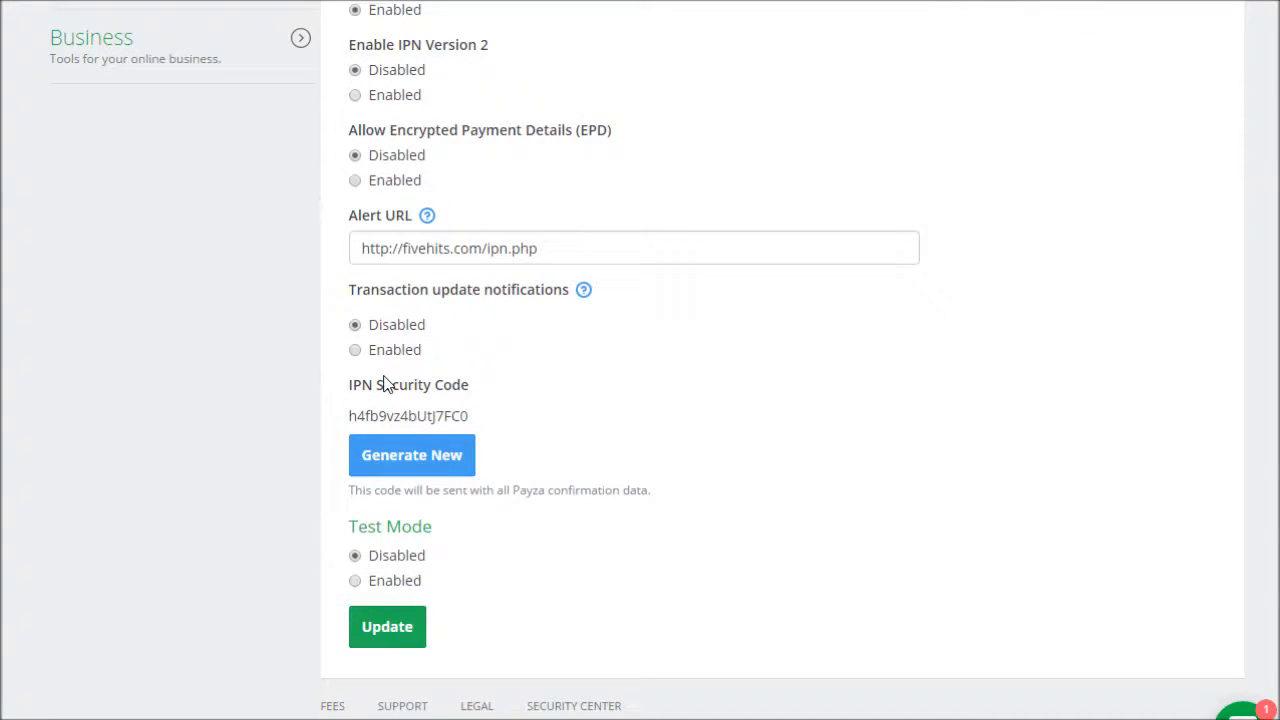
{"action": "mouse_move", "coordinate": [428, 458]}
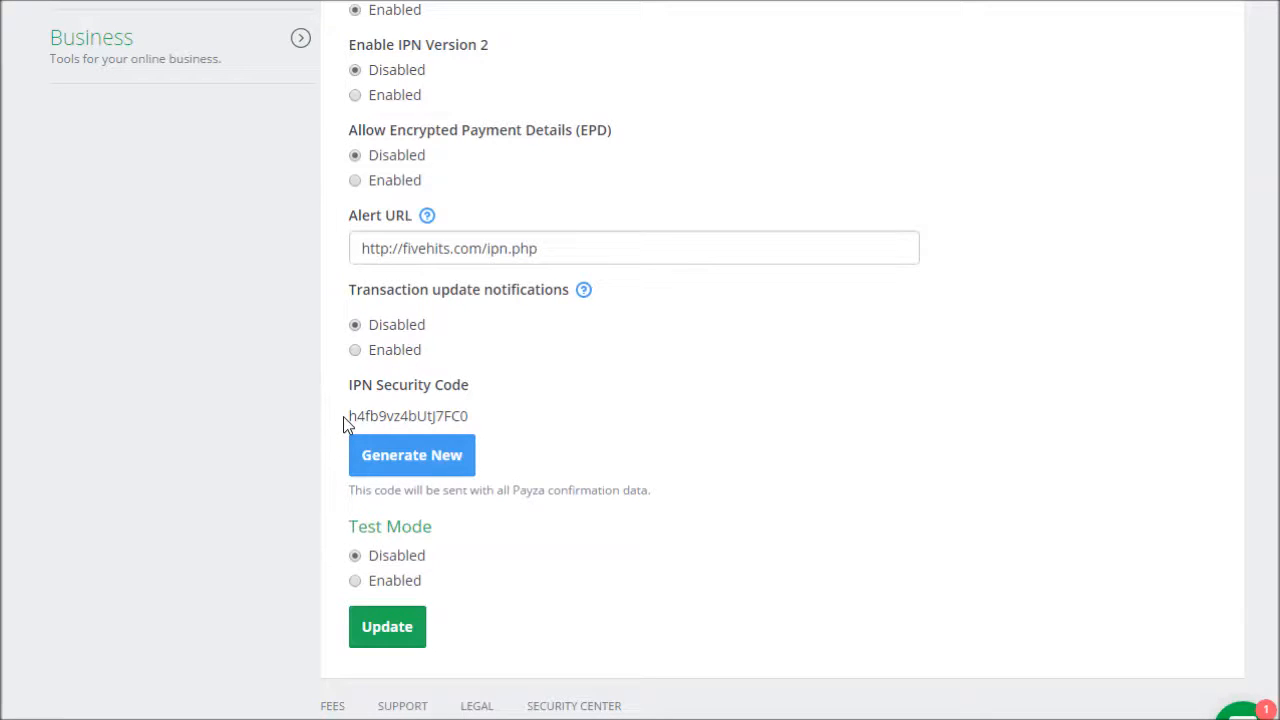
{"action": "double_click", "coordinate": [408, 416]}
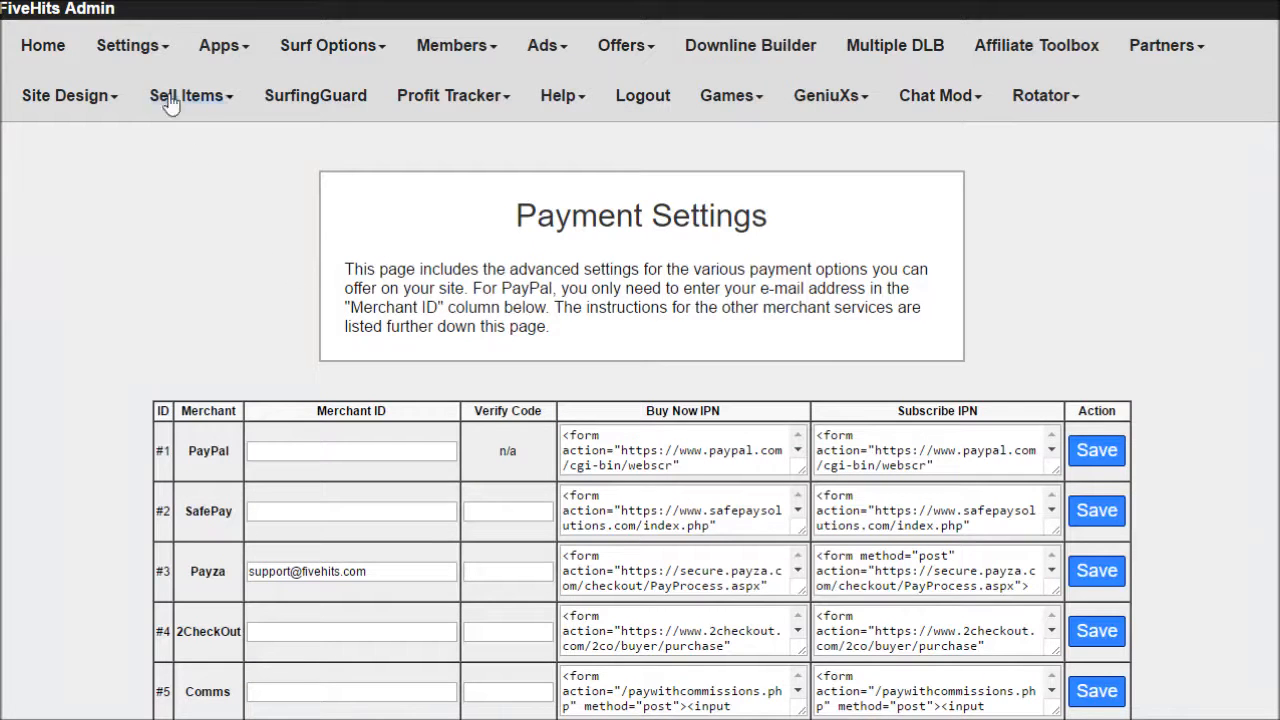
- Paste the Payza security code into the Payza merchant's Verify Code field
{"action": "left_click", "coordinate": [128, 44]}
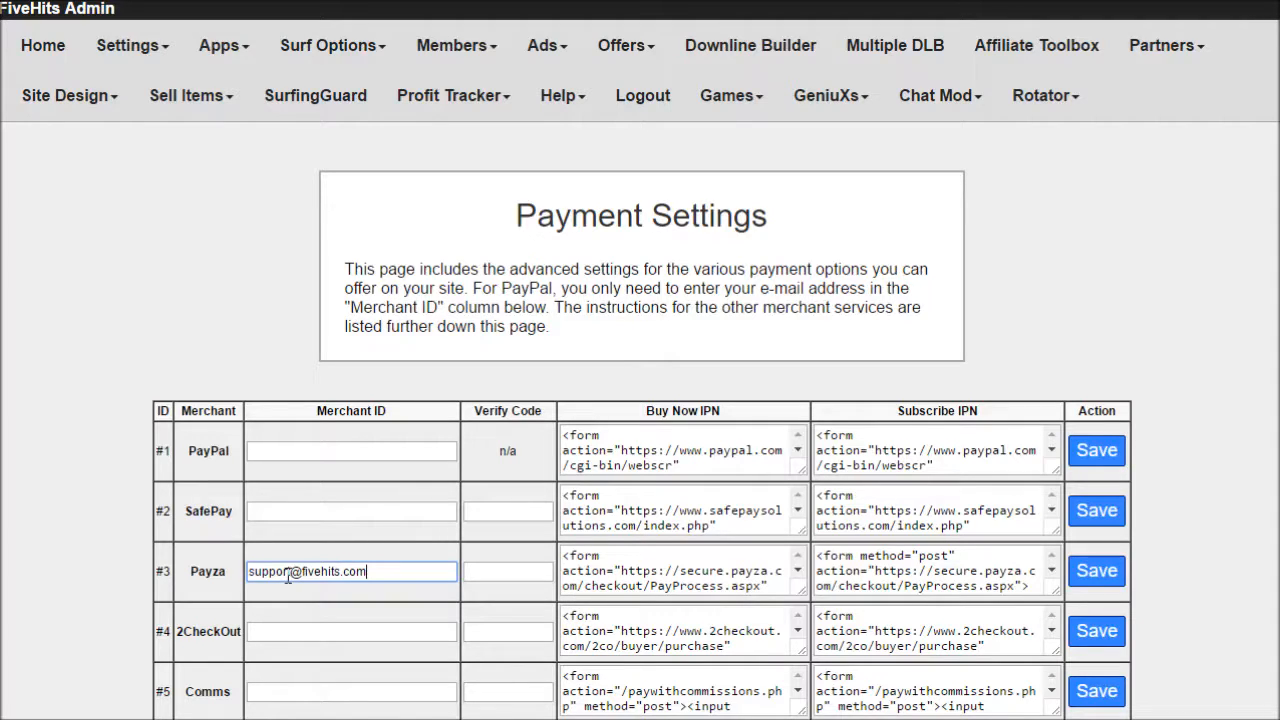
{"action": "mouse_move", "coordinate": [492, 572]}
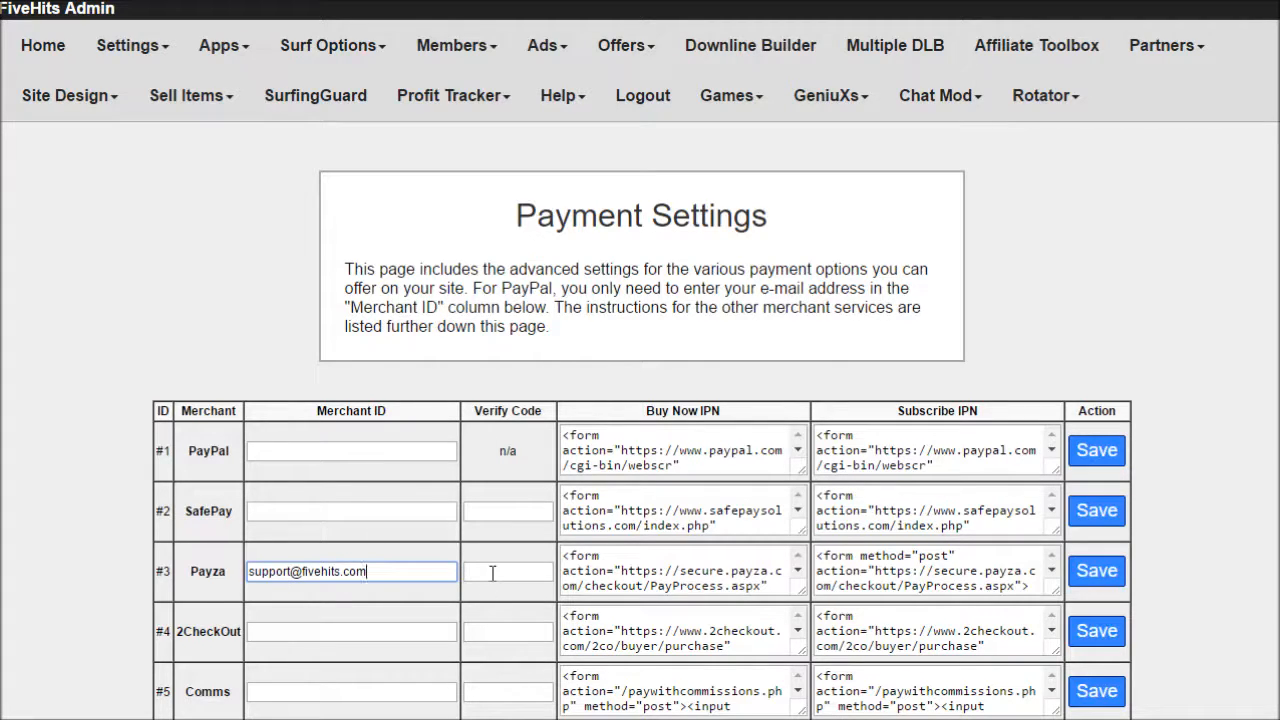
{"action": "right_click", "coordinate": [508, 572]}
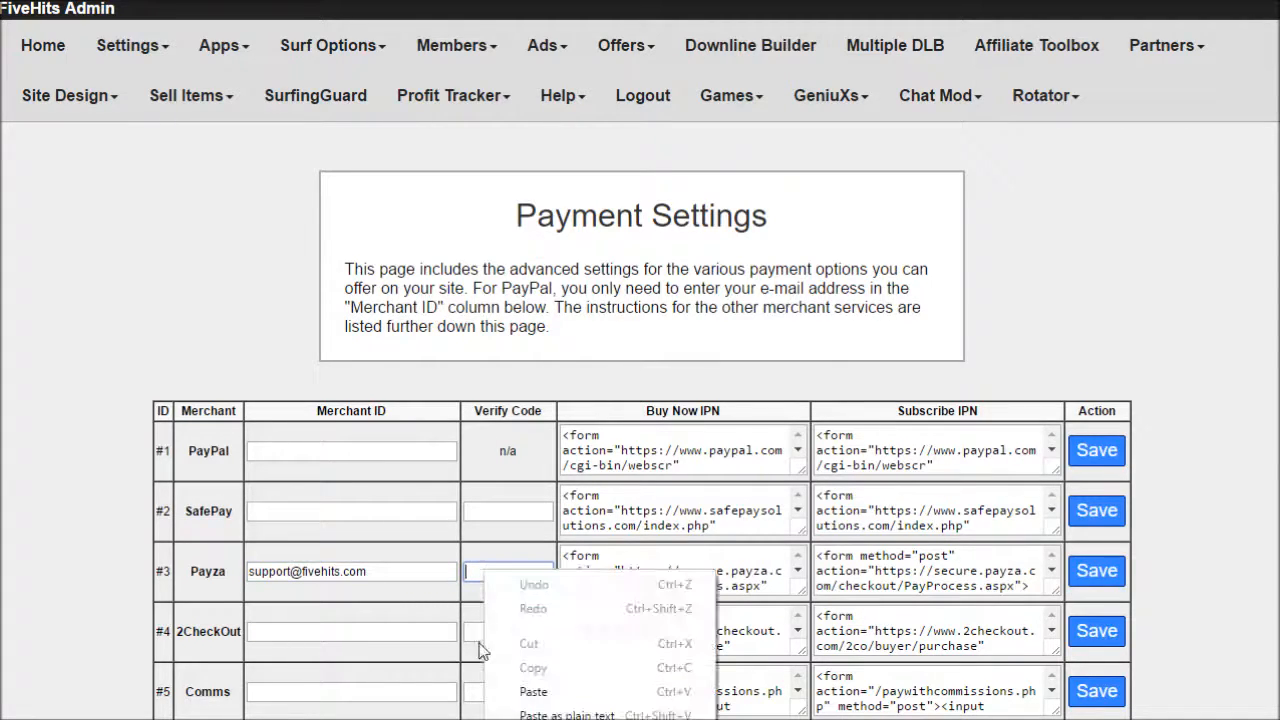
{"action": "left_click", "coordinate": [532, 692]}
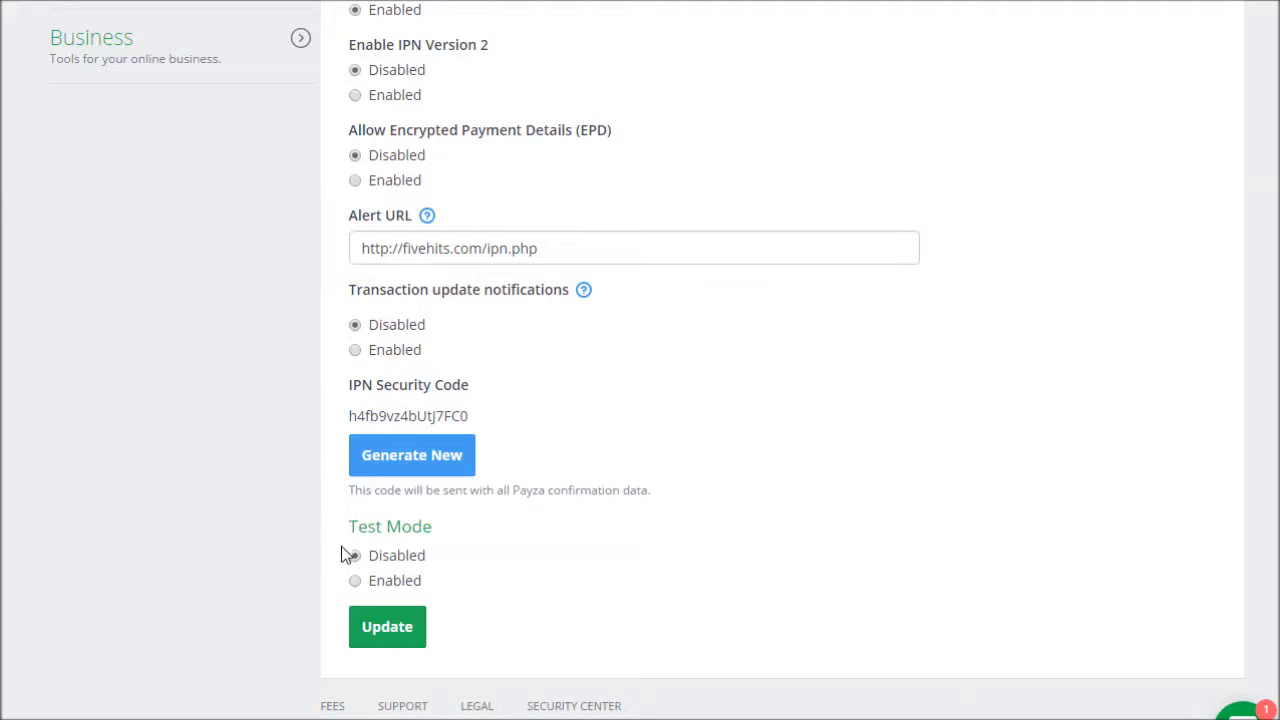
{"action": "mouse_move", "coordinate": [388, 628]}
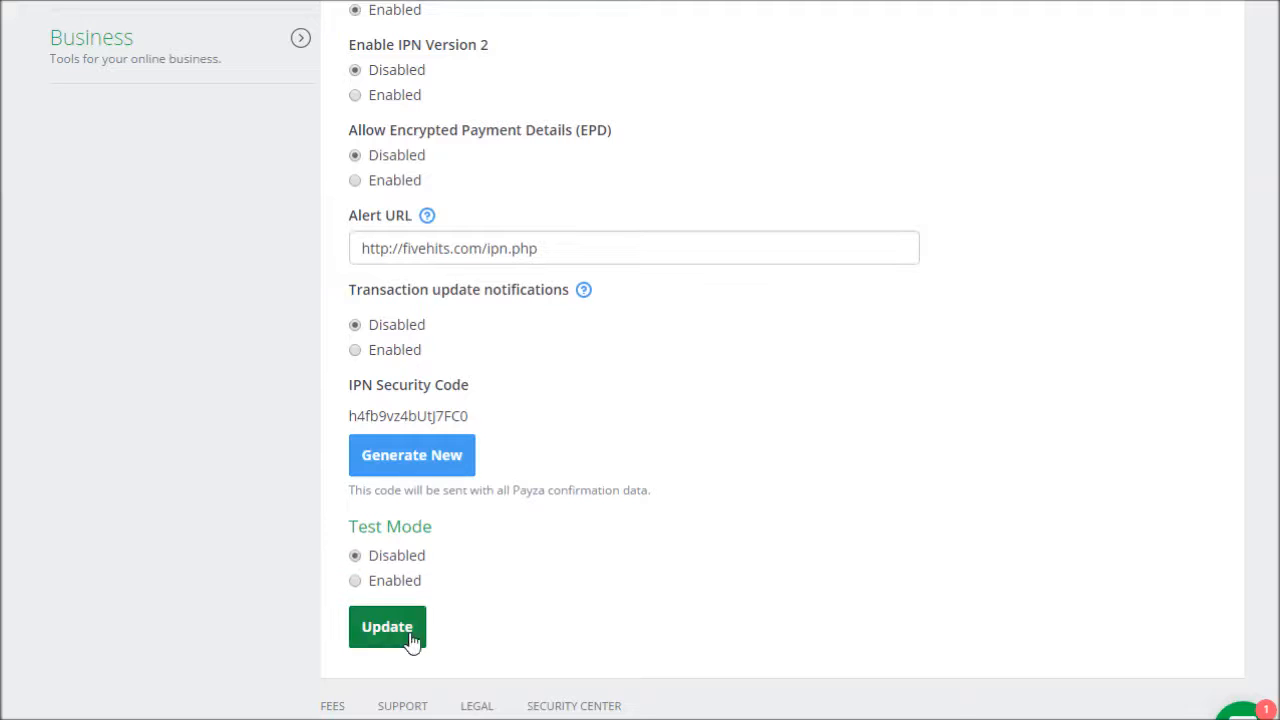
{"action": "mouse_move", "coordinate": [490, 622]}
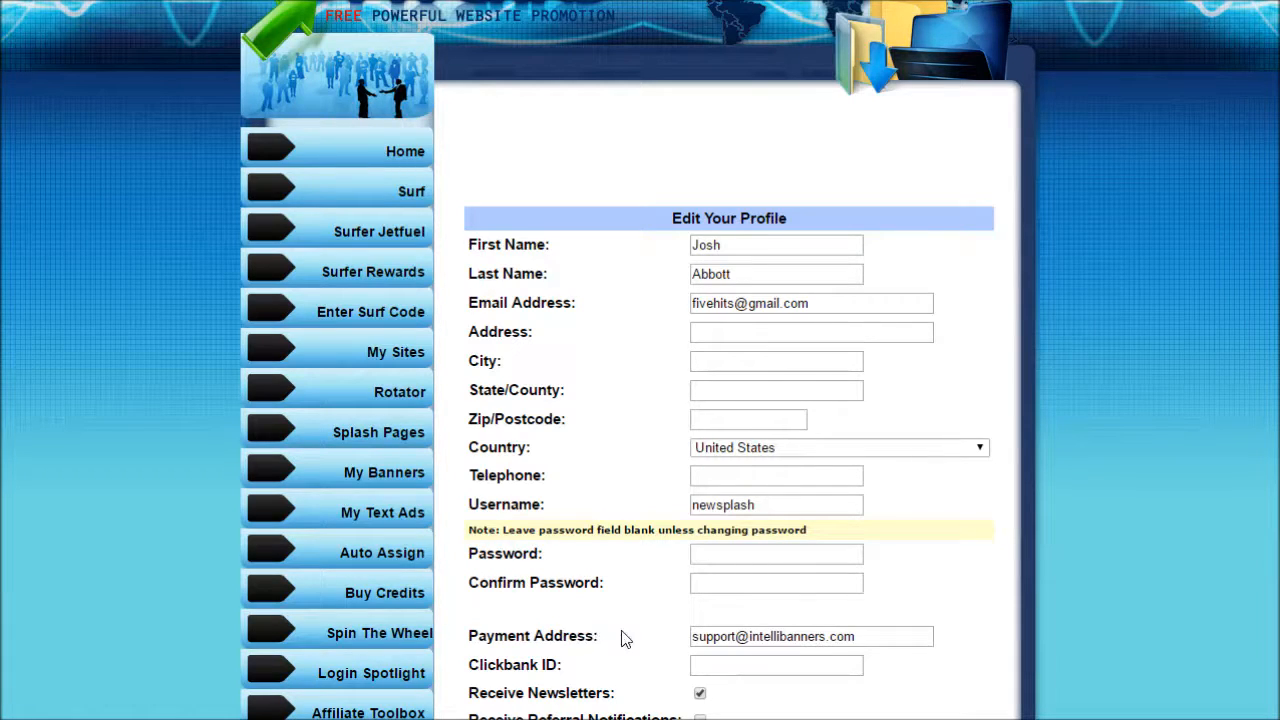
{"action": "mouse_move", "coordinate": [608, 348]}
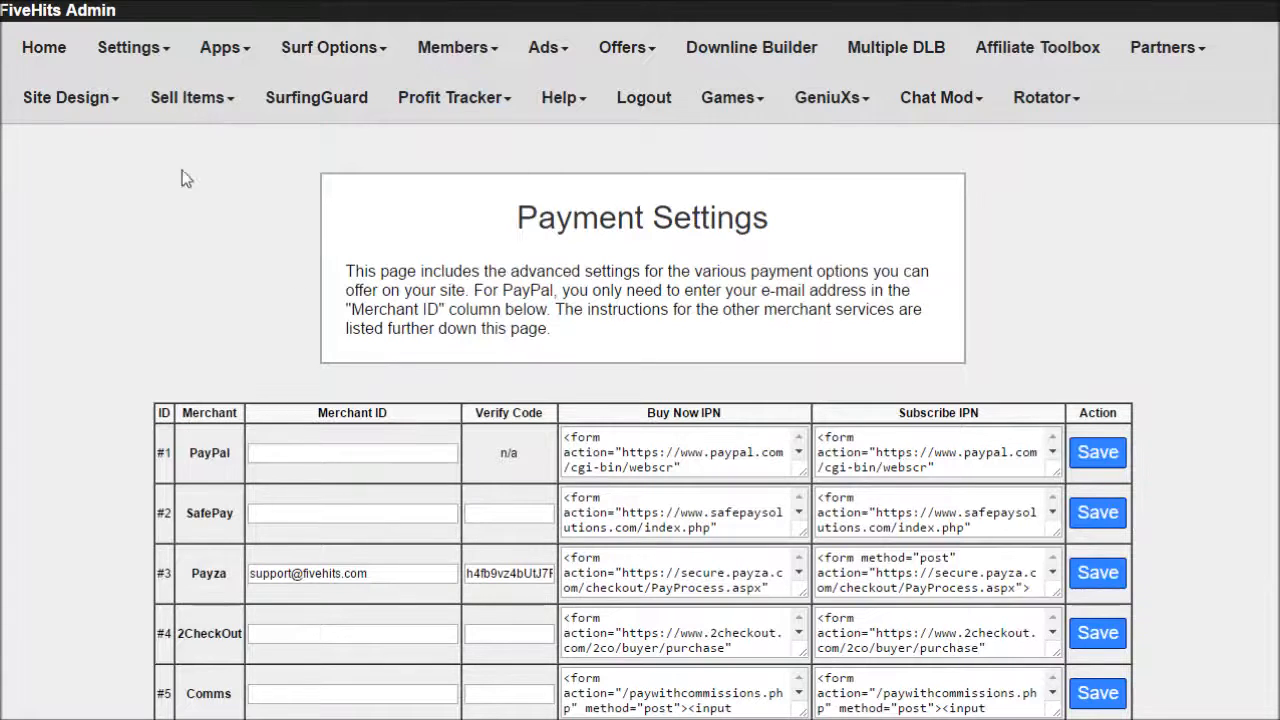
- In Signup Settings, select the Payment Field Text label to replace it with 'Payza Address:'
{"action": "left_click", "coordinate": [128, 48]}
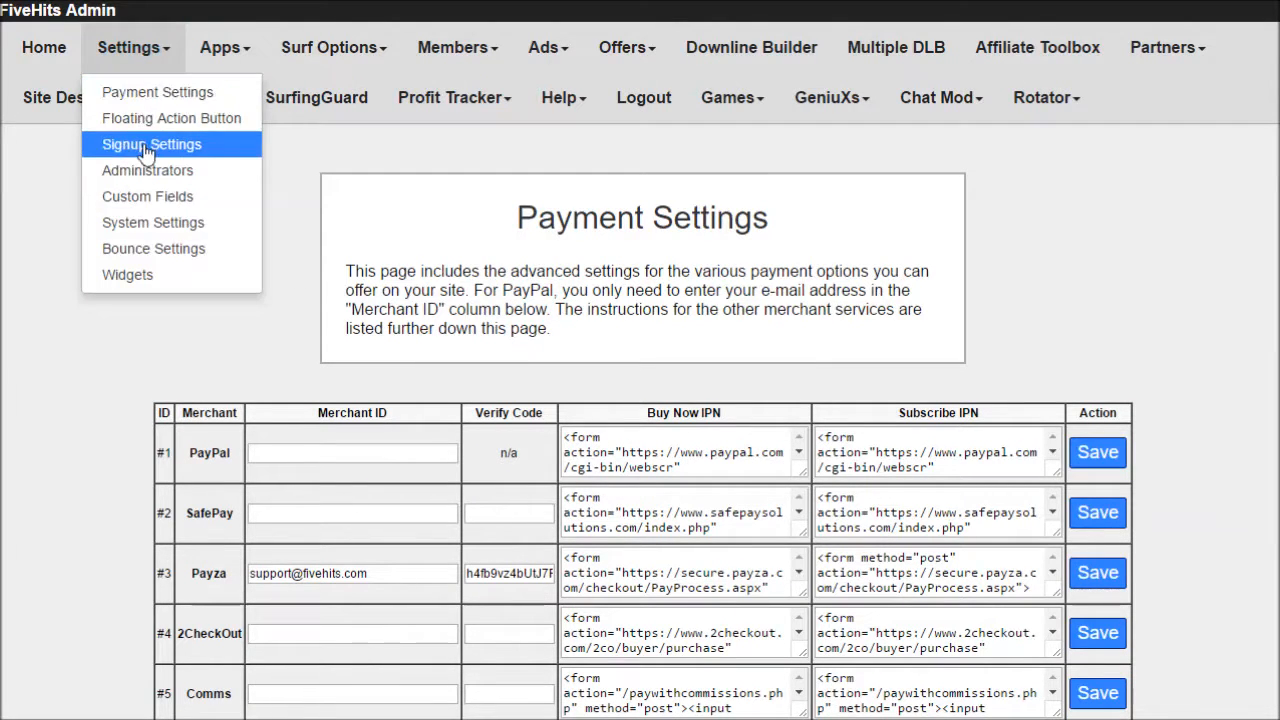
{"action": "left_click", "coordinate": [152, 144]}
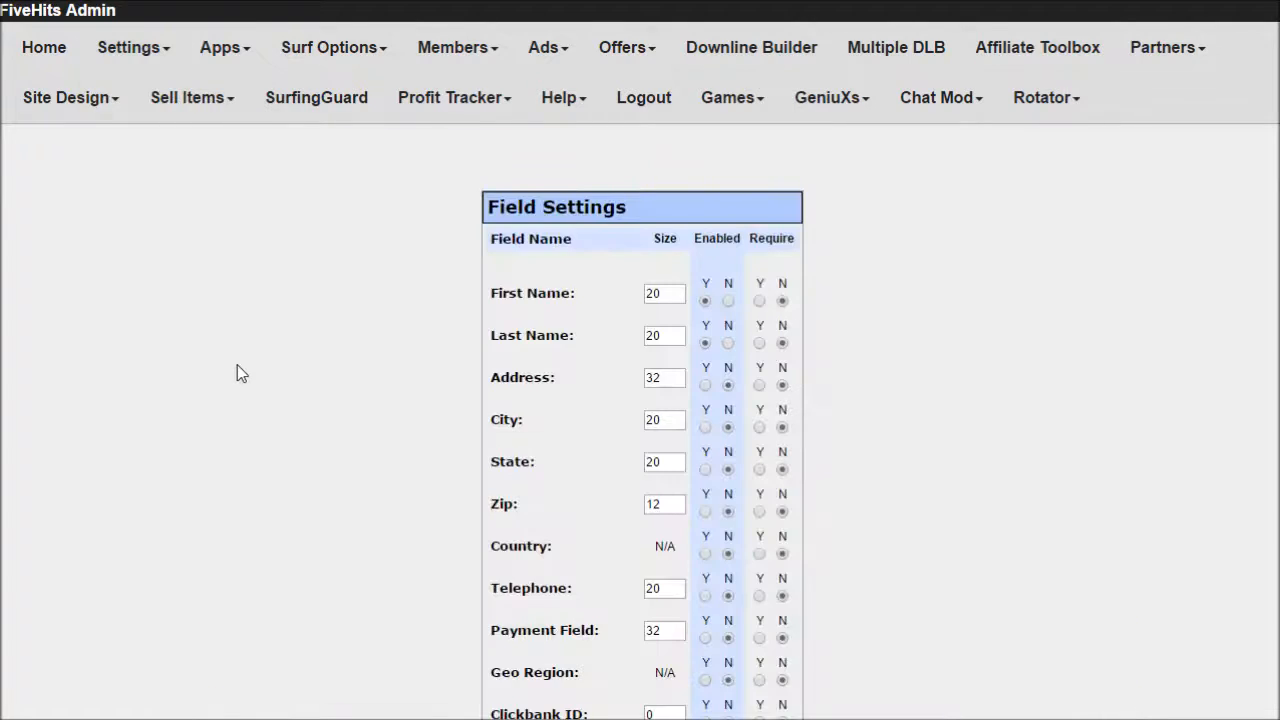
{"action": "scroll", "scroll_direction": "down", "scroll_amount": 3}
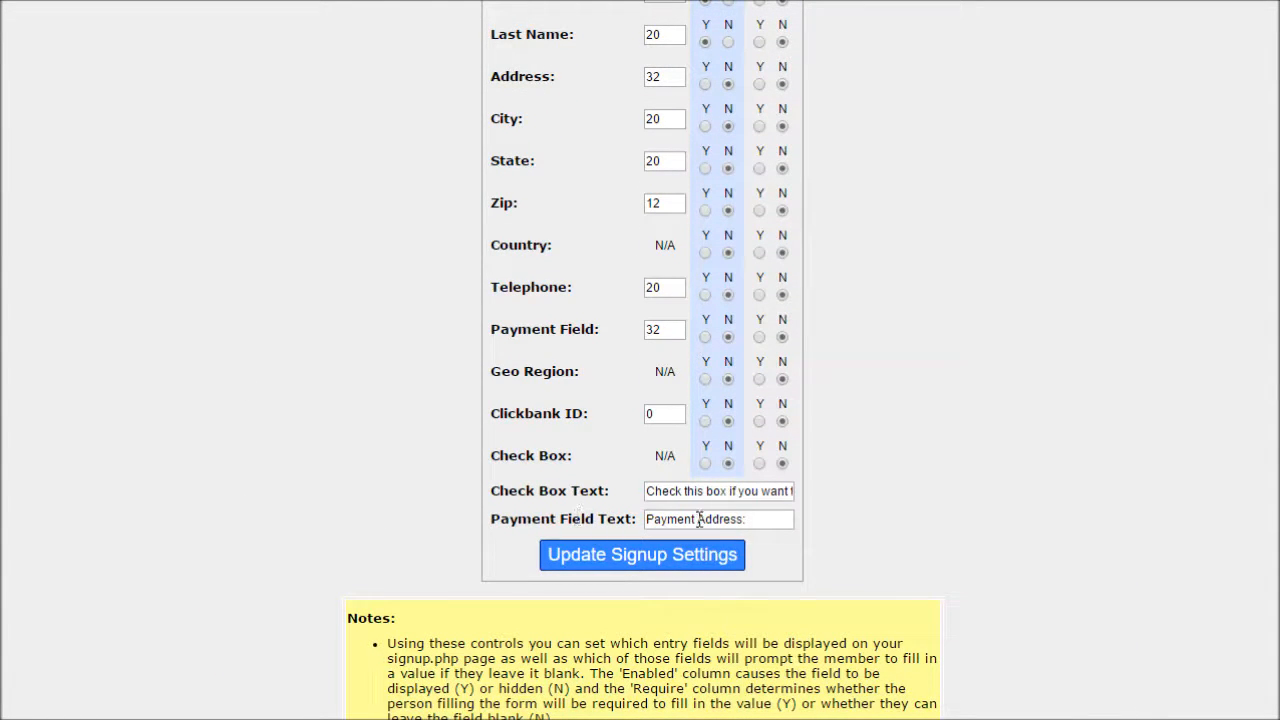
{"action": "double_click", "coordinate": [668, 520]}
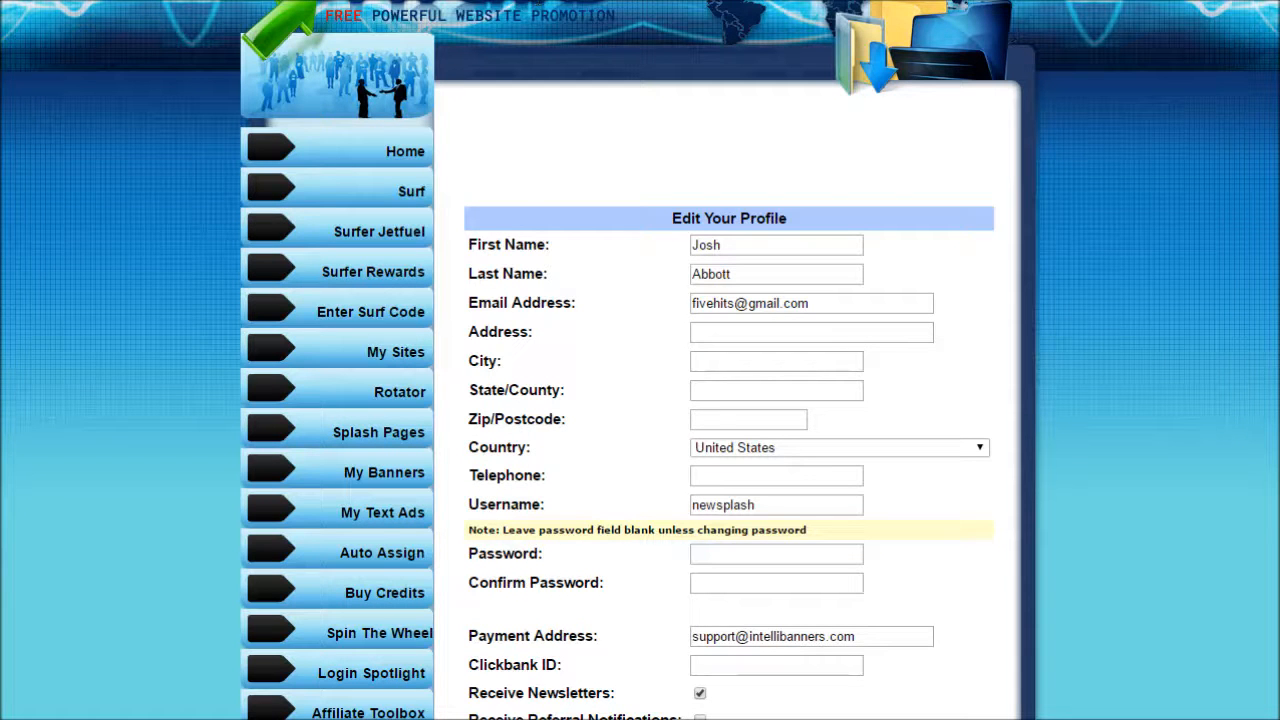
- Scroll the member profile form to confirm the payment field reads Payza Address
{"action": "scroll", "scroll_direction": "down", "scroll_amount": 3}
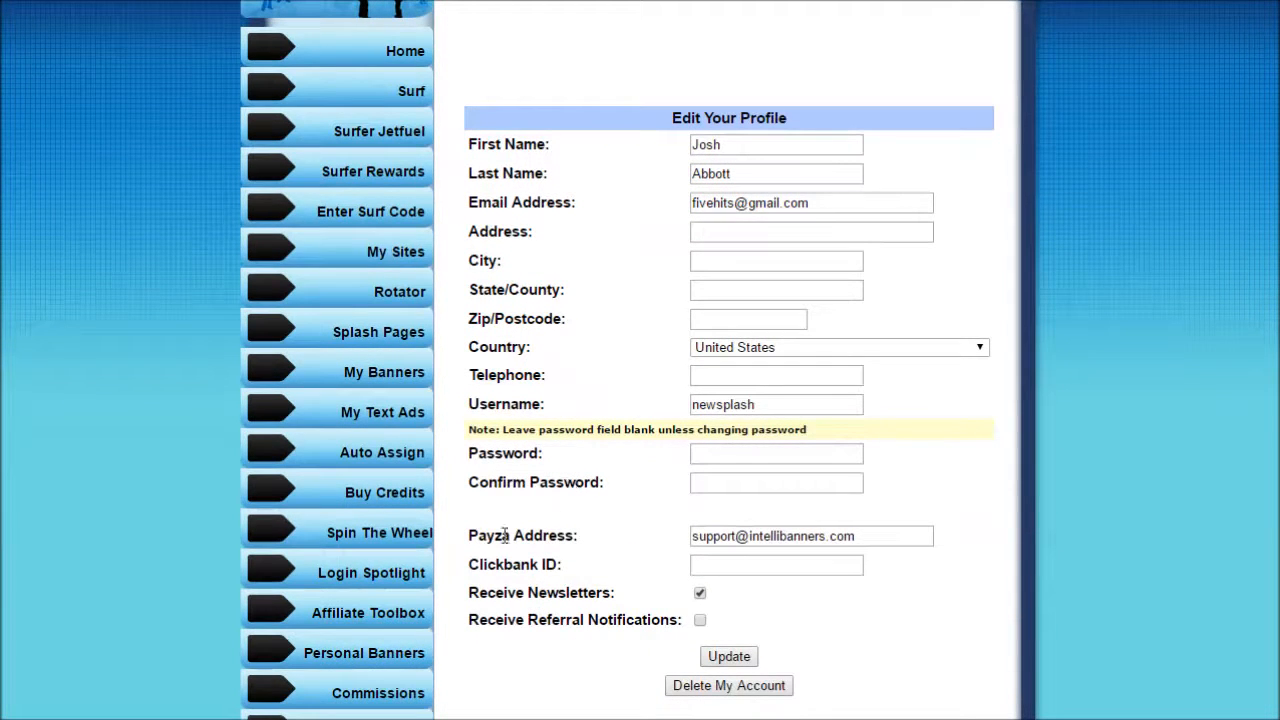
{"action": "mouse_move", "coordinate": [590, 536]}
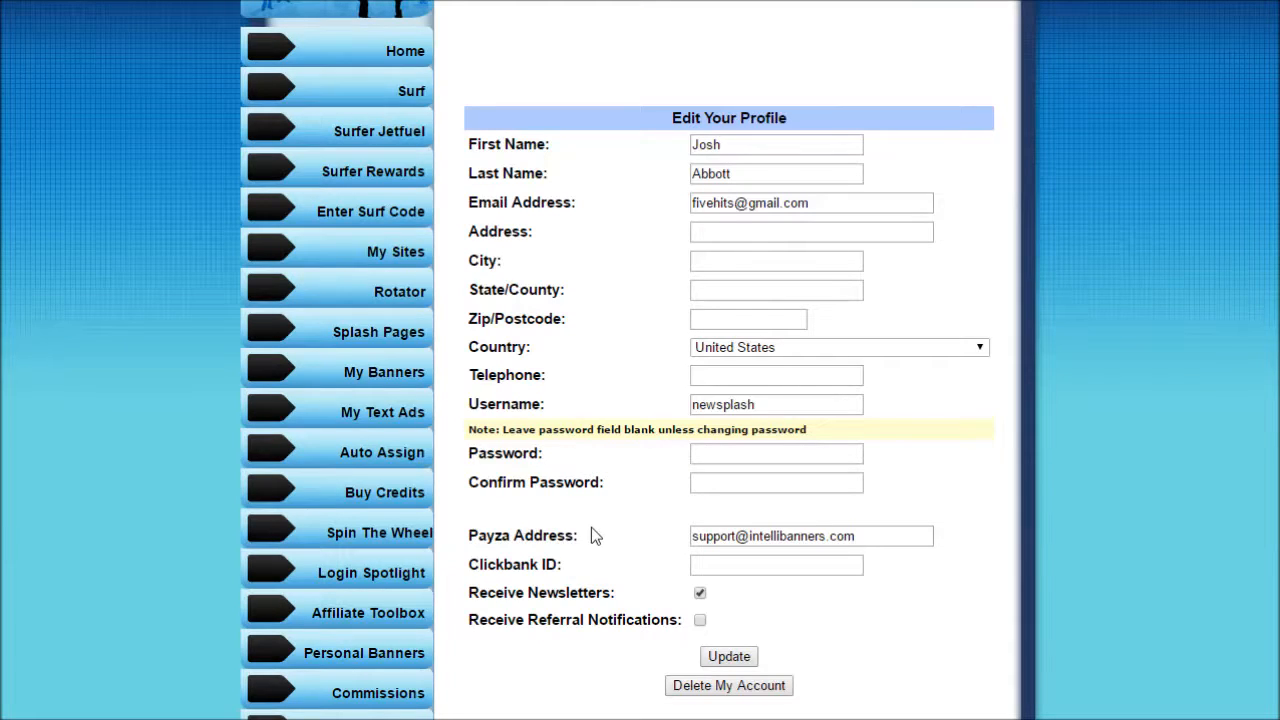